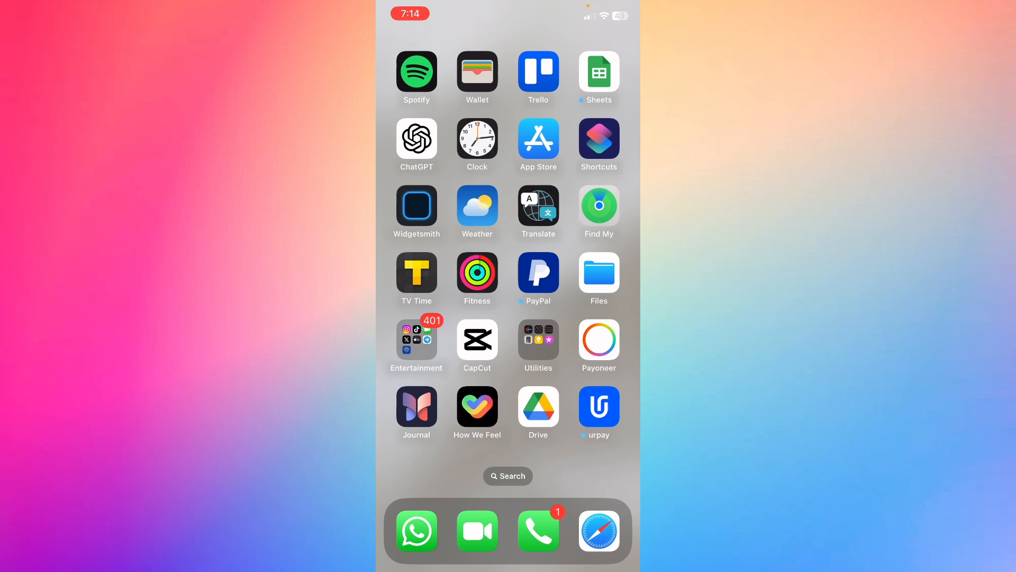
# - Open the App Store from the Home Screen to the Bitget – Buy Bitcoin & Crypto listing
pyautogui.click(538, 139)
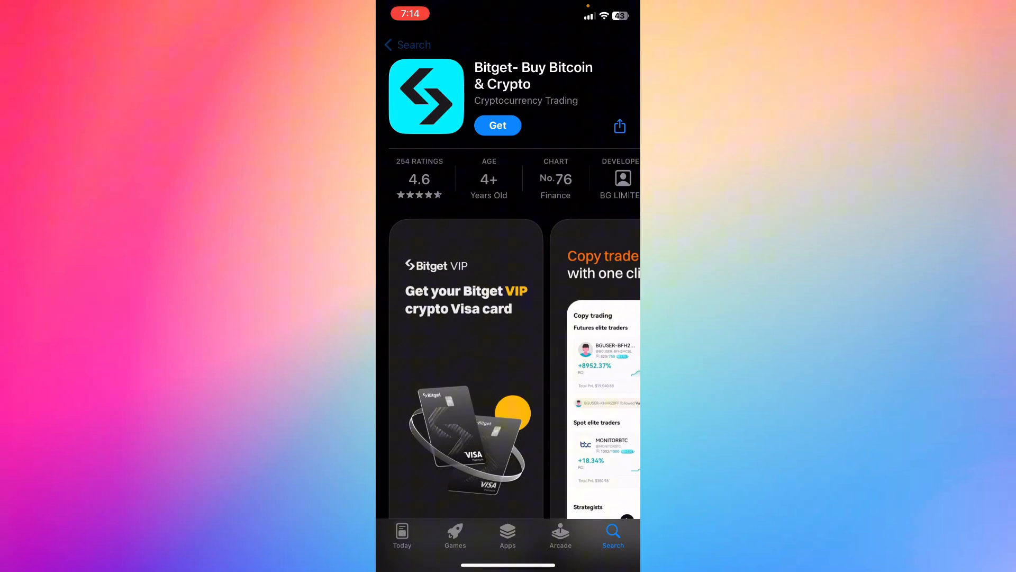
pyautogui.click(407, 44)
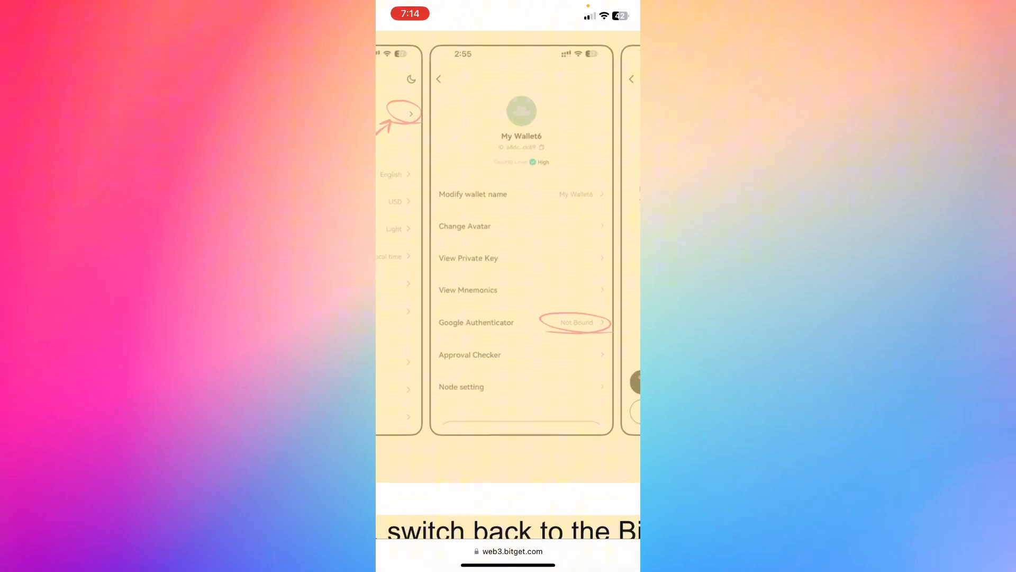
# - Scroll the guide down to the Not Bound screenshots and Download Google Authenticator button
pyautogui.scroll(-3)
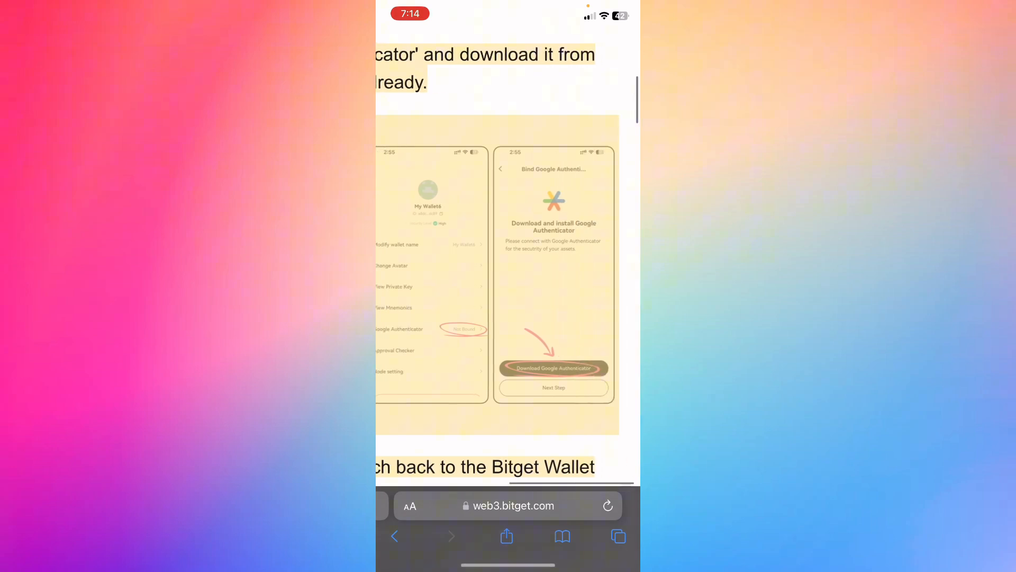
pyautogui.scroll(-3)
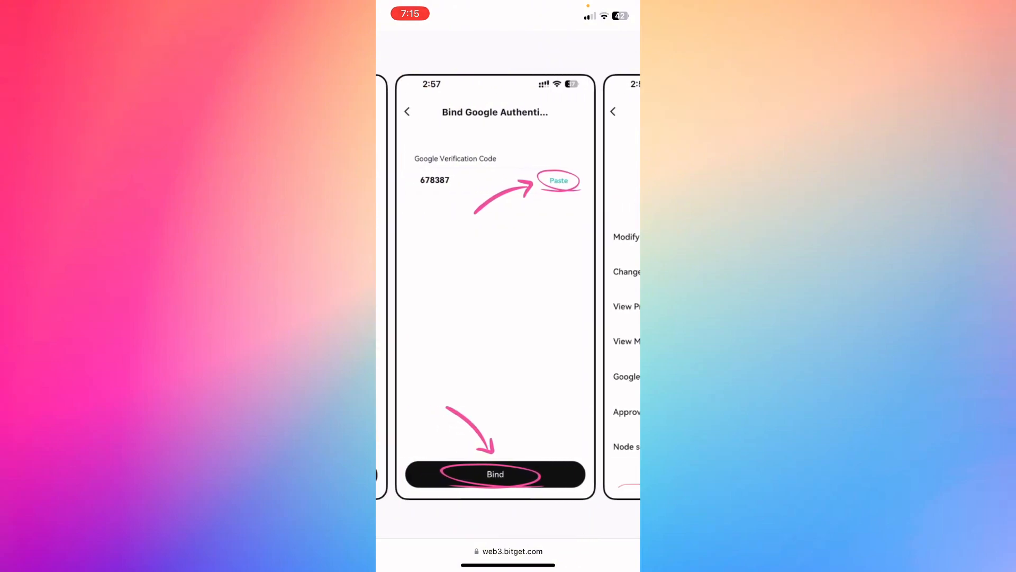
# - Swipe the Step 8 screenshots to the Google Authenticator Bound status, then return to the Step 8 text
pyautogui.hscroll(-3)
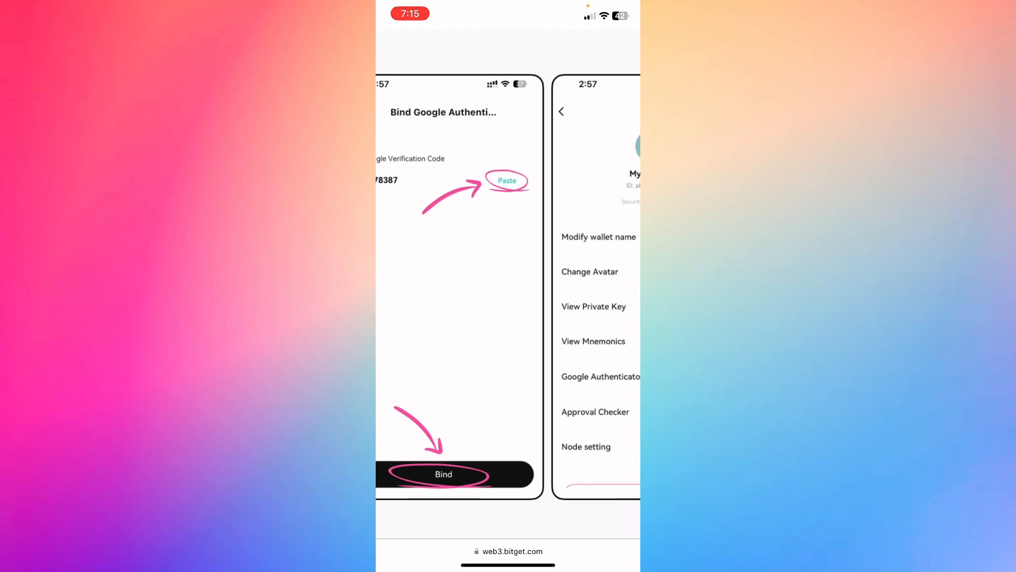
pyautogui.click(443, 473)
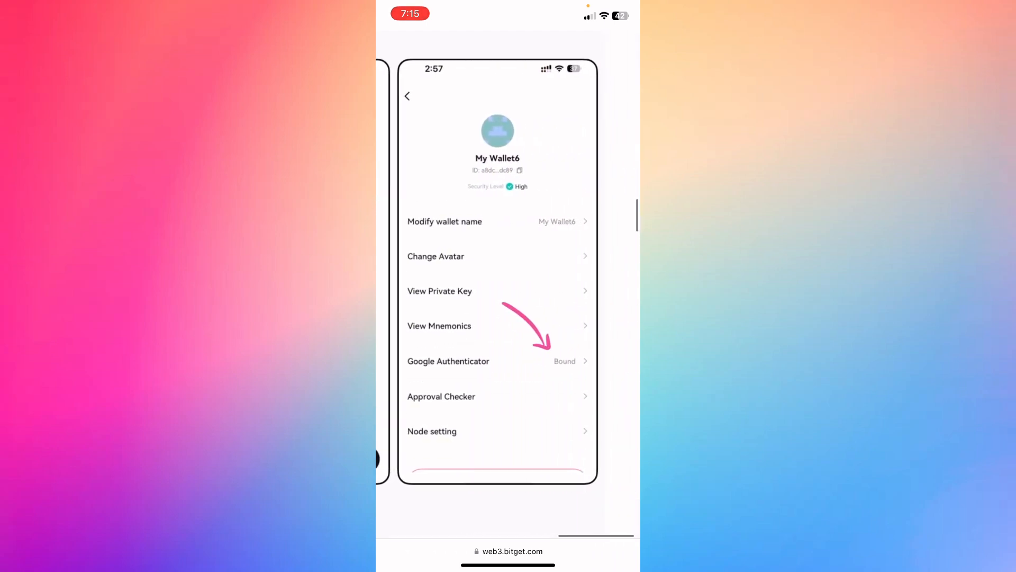
pyautogui.scroll(-3)
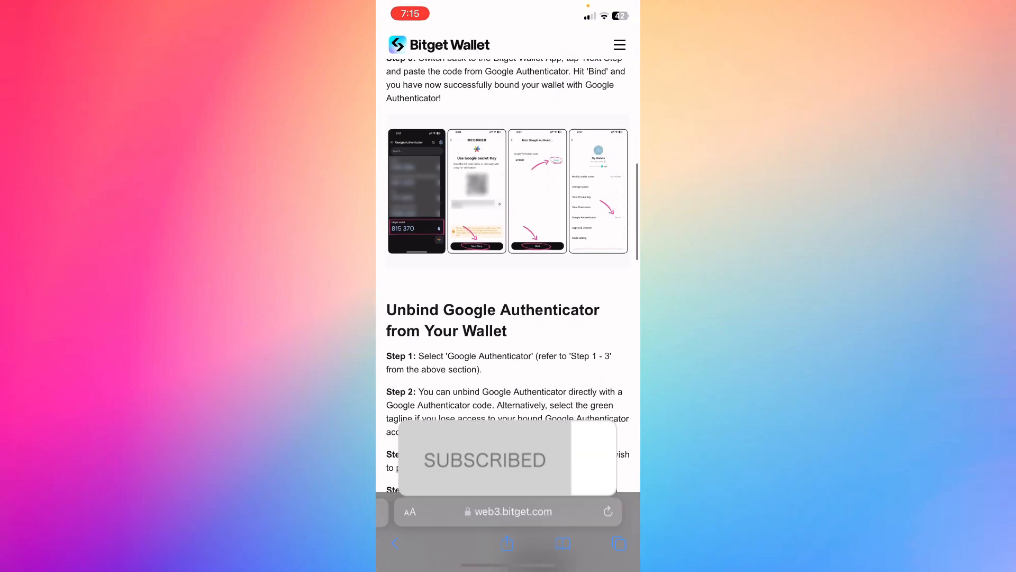
pyautogui.scroll(3)
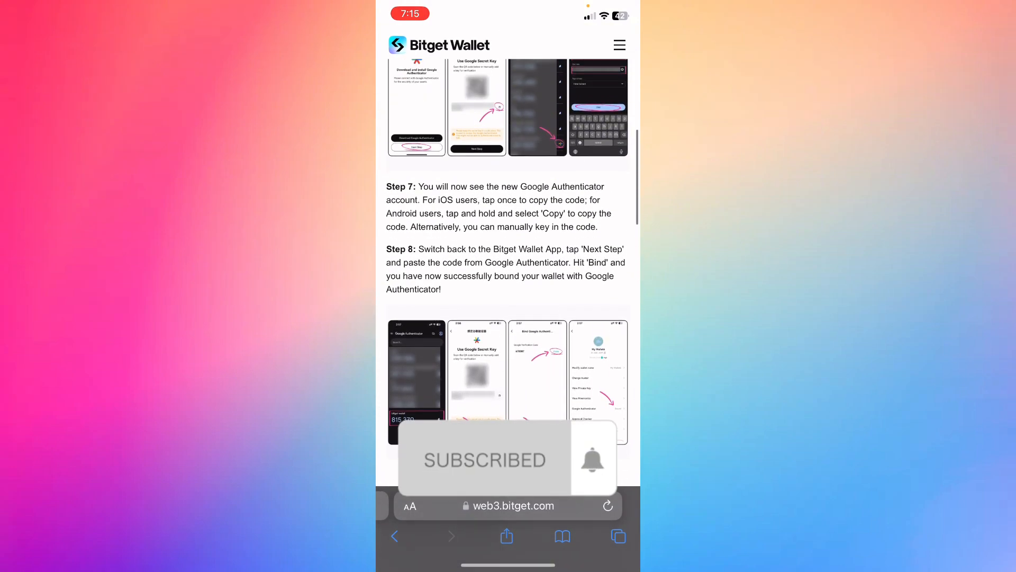